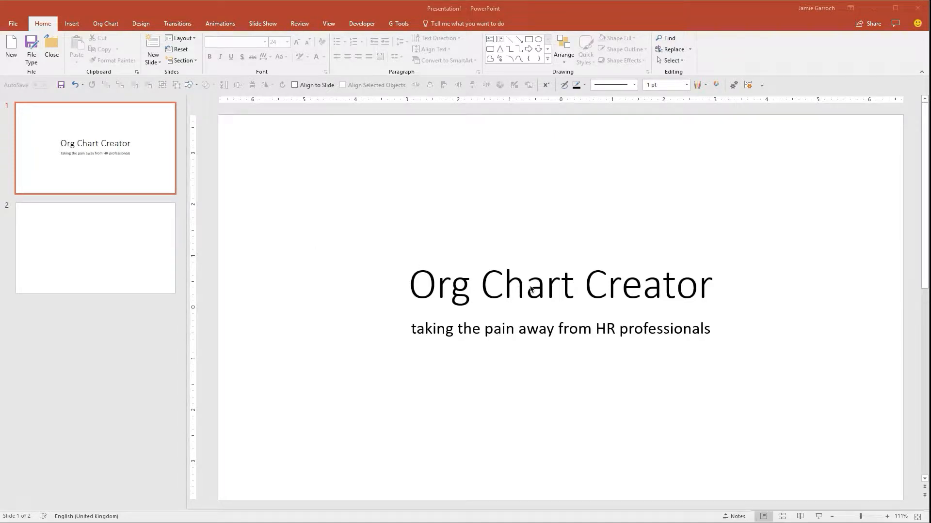
mouse_move(130, 234)
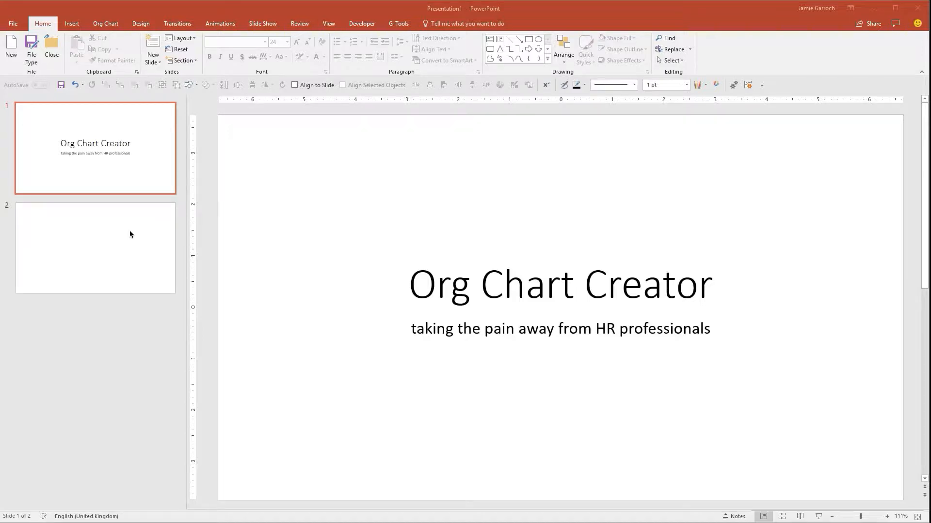
Step: Select the blank slide 2, which follows the 'Org Chart Creator' title slide
click(95, 247)
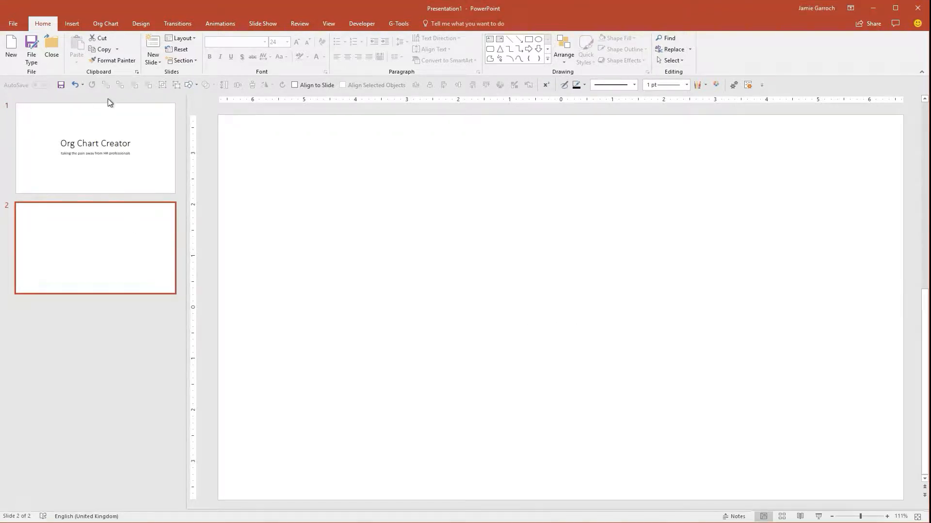
mouse_move(91, 35)
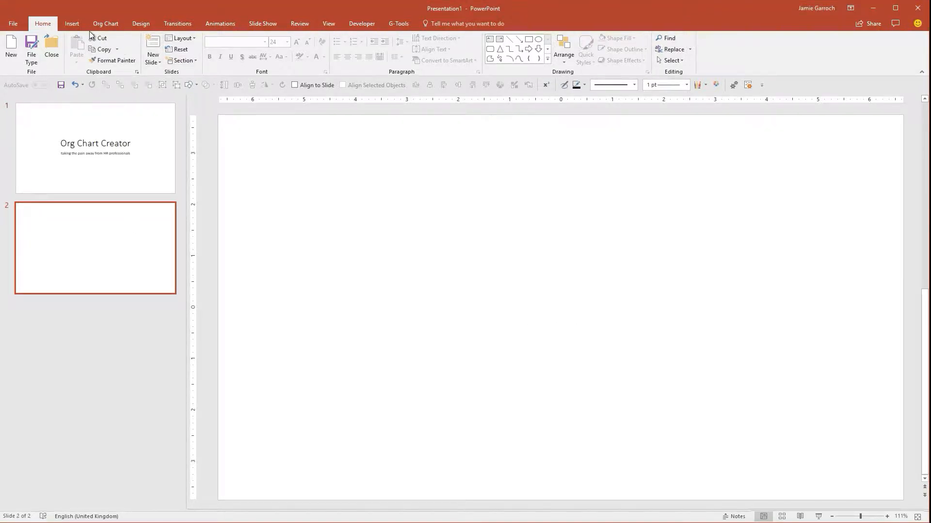
click(71, 23)
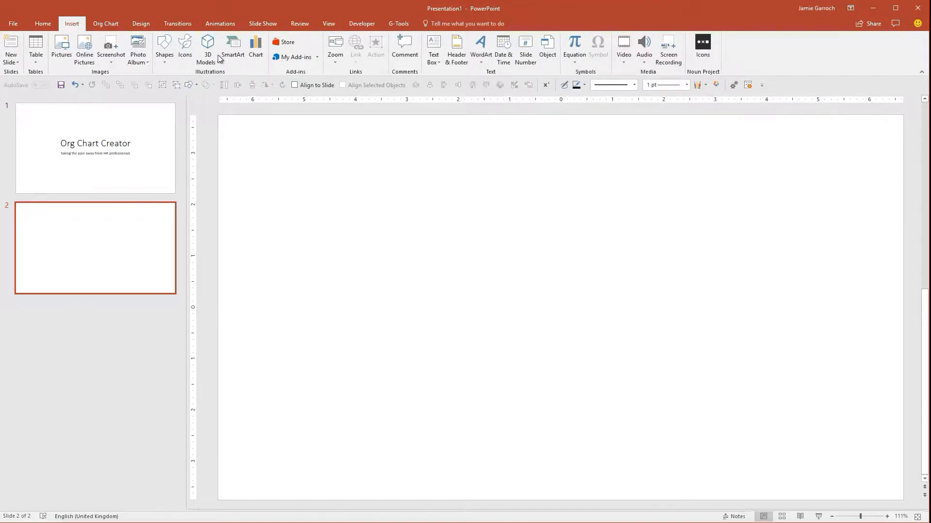
click(232, 48)
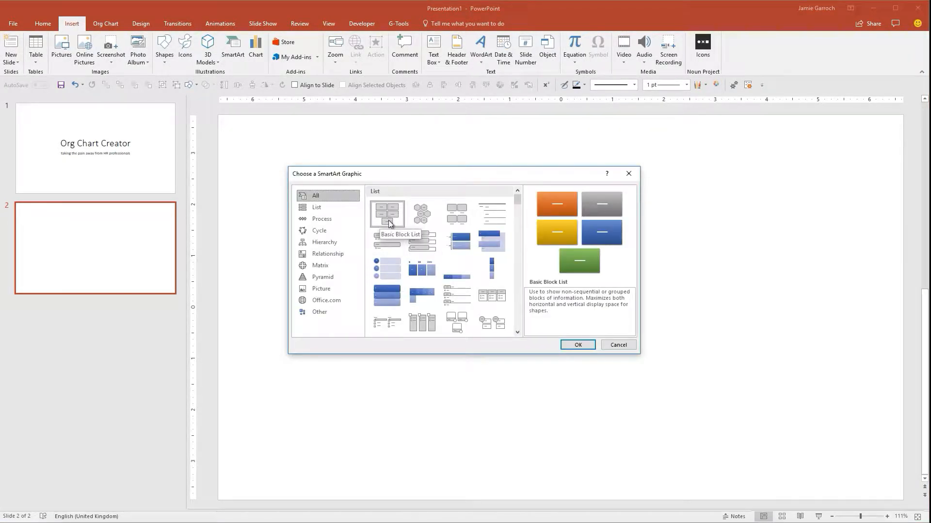
click(324, 242)
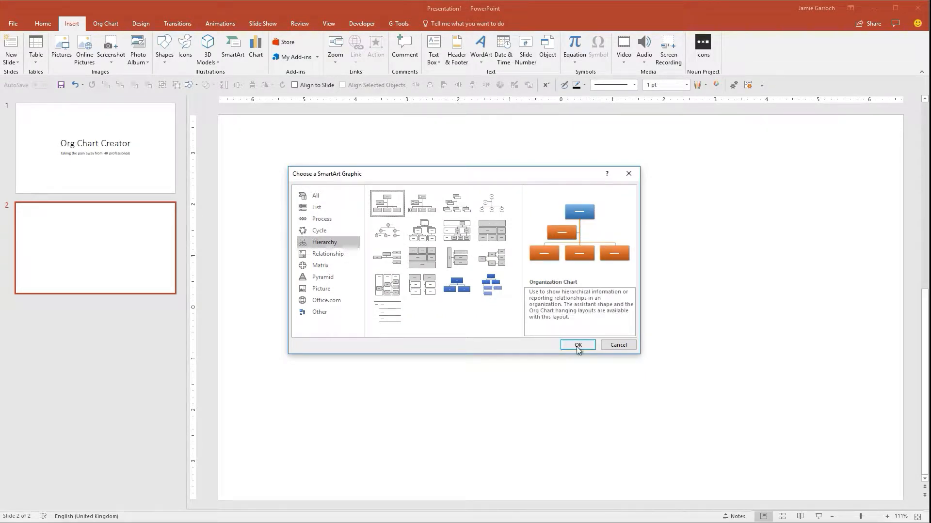
click(577, 345)
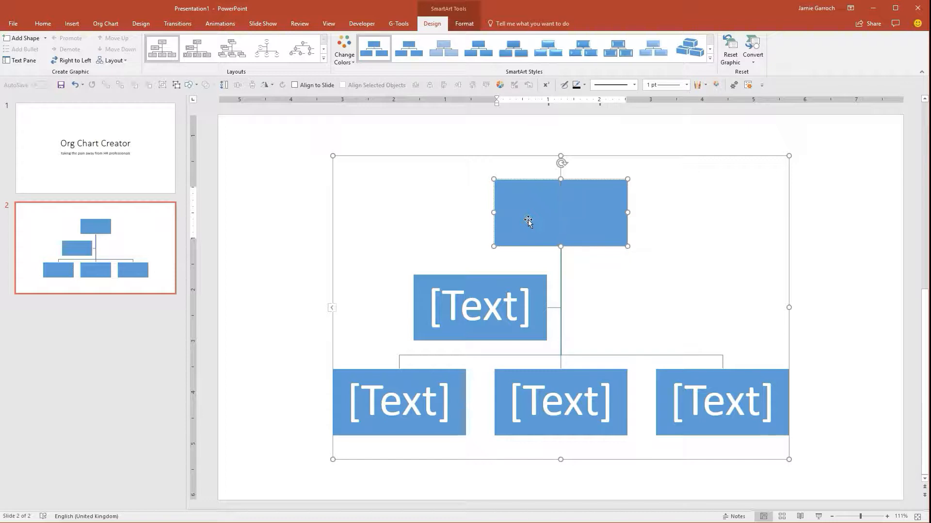
text(my name)
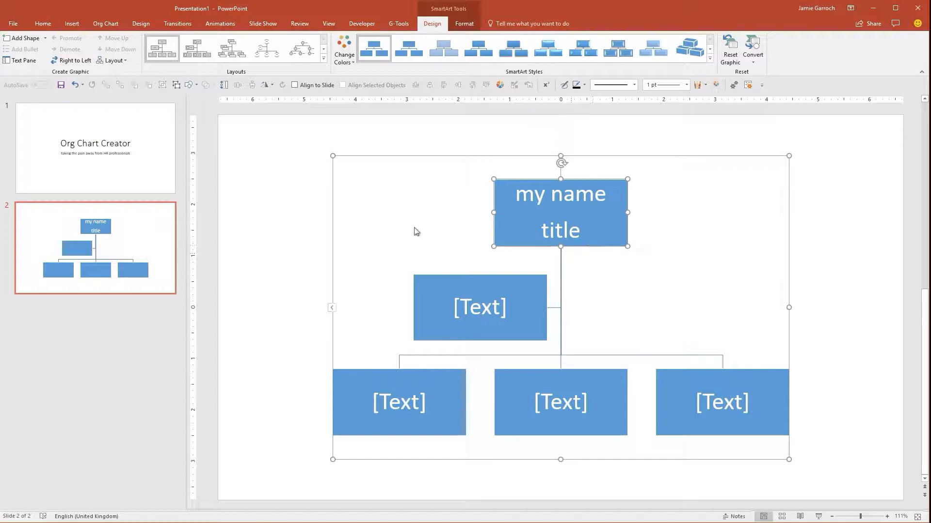
mouse_move(231, 251)
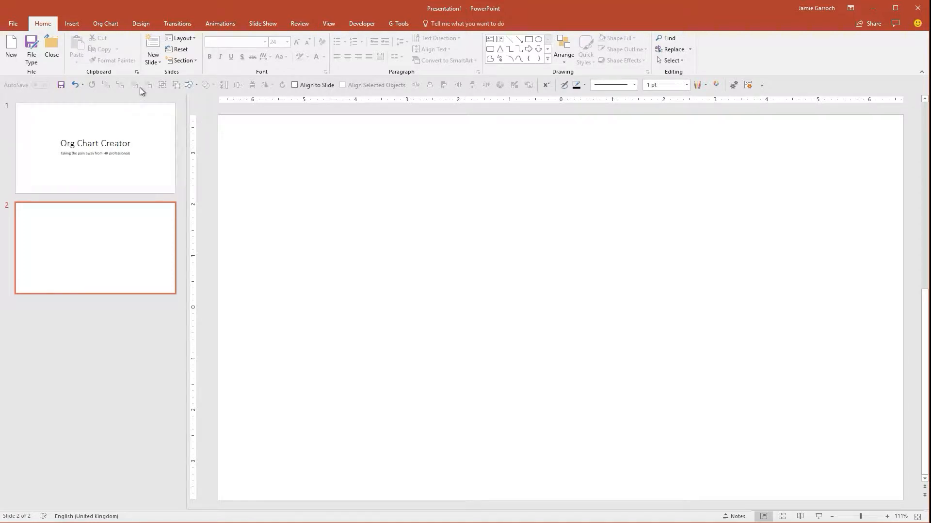
Step: Start an Org Chart add-in chart from Excel data and browse for the workbook
click(106, 24)
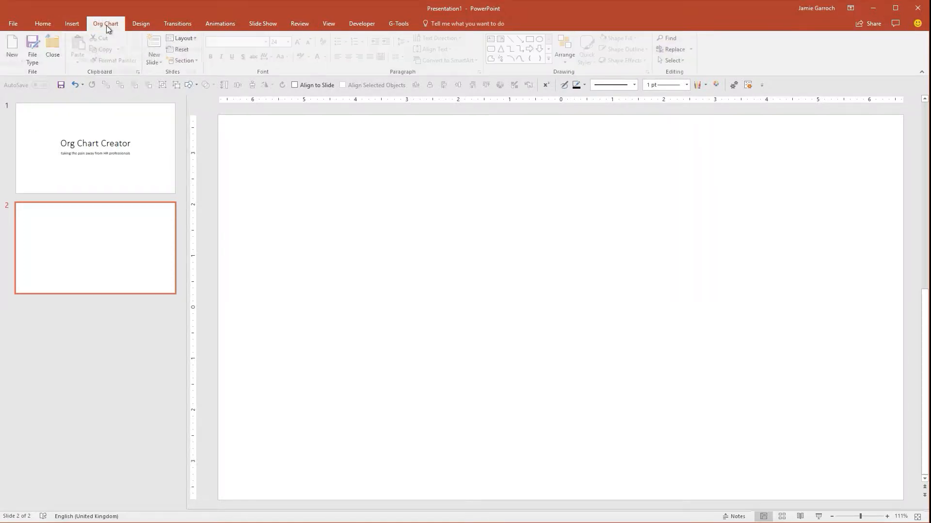
click(106, 23)
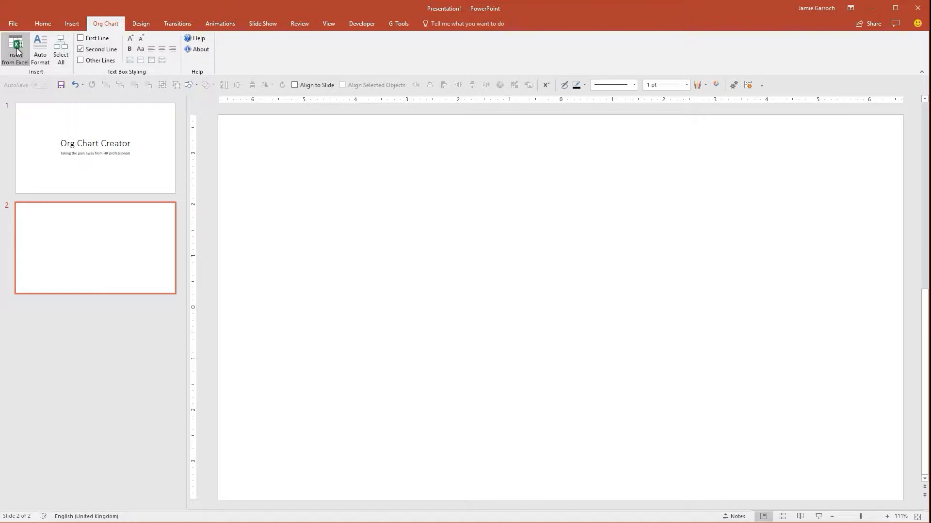
click(15, 48)
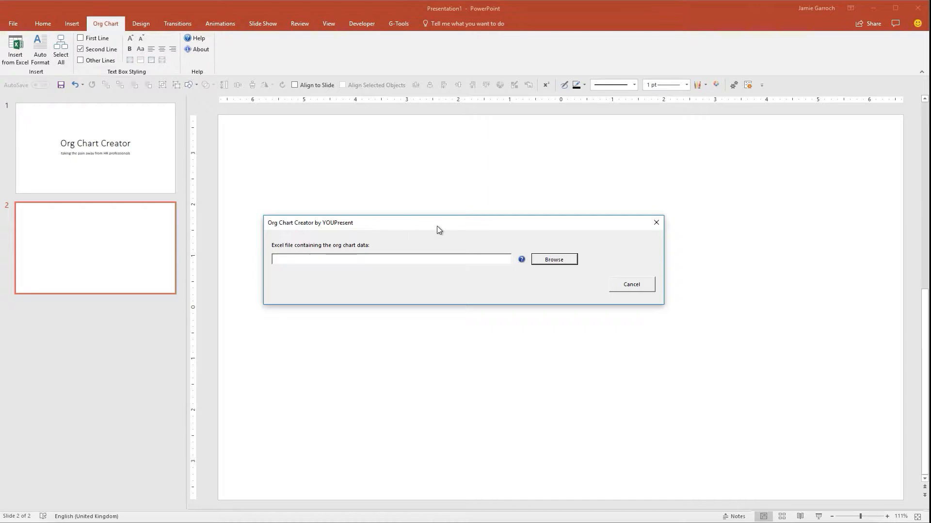
click(390, 259)
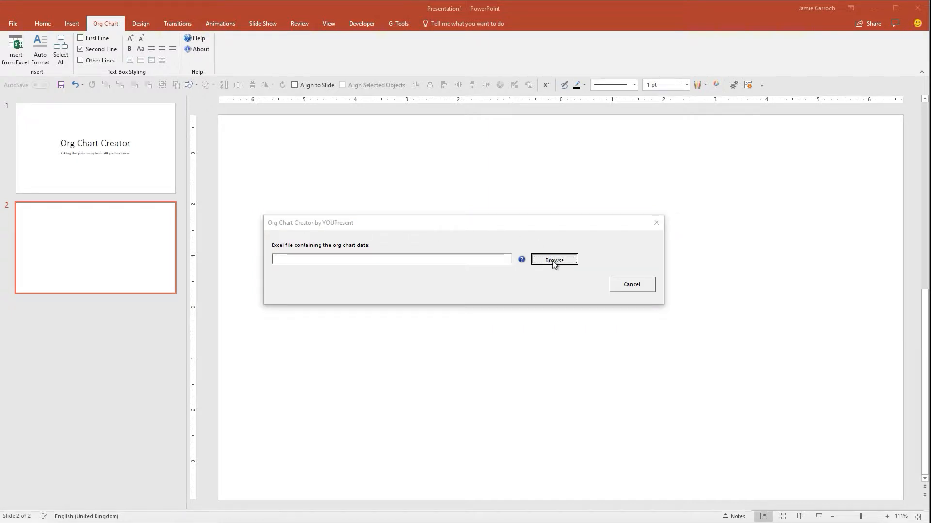
Step: Choose My Fake Company.xlsx as the data file and open it in Excel
click(554, 263)
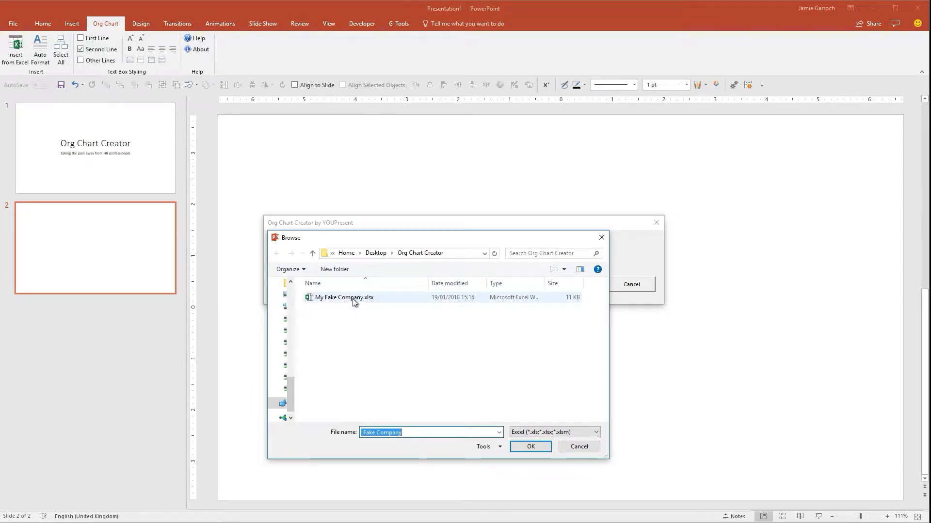
click(344, 297)
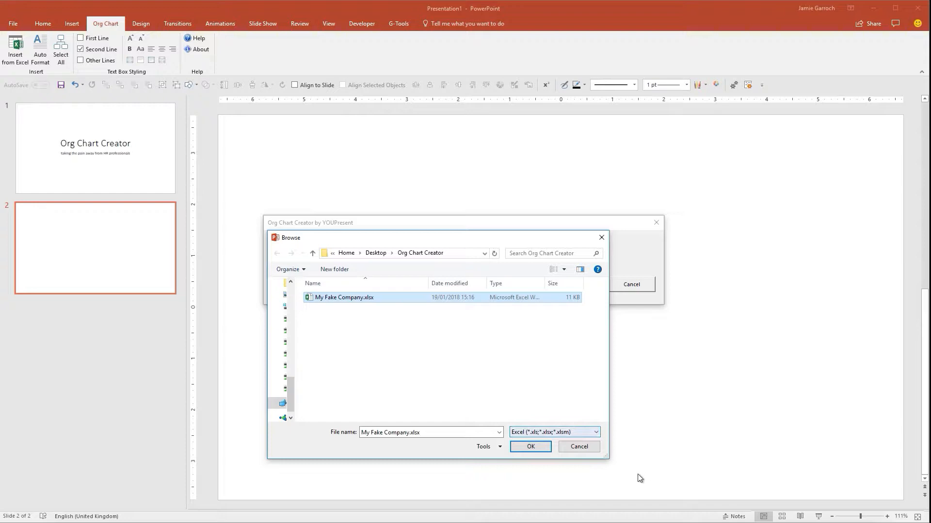
click(529, 446)
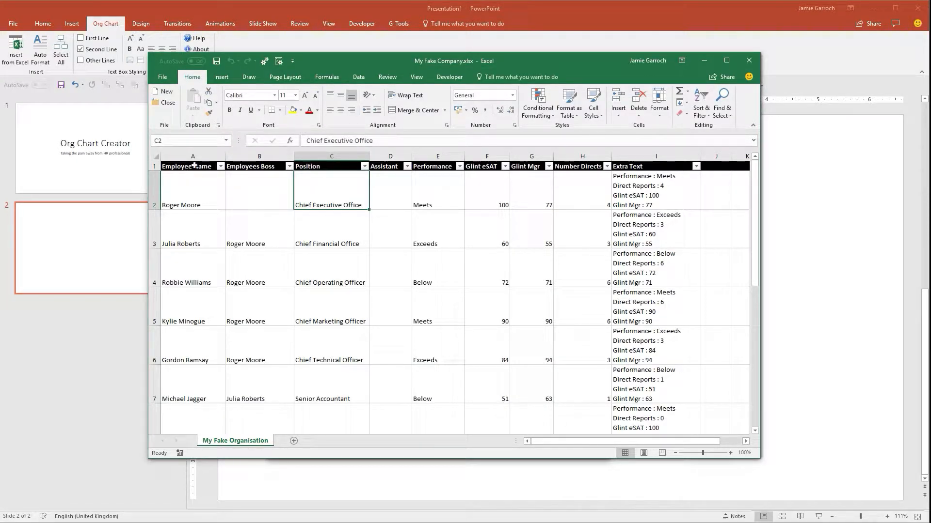
Step: Review the Employee Name, Boss, Position and Performance columns, then close the workbook
click(193, 166)
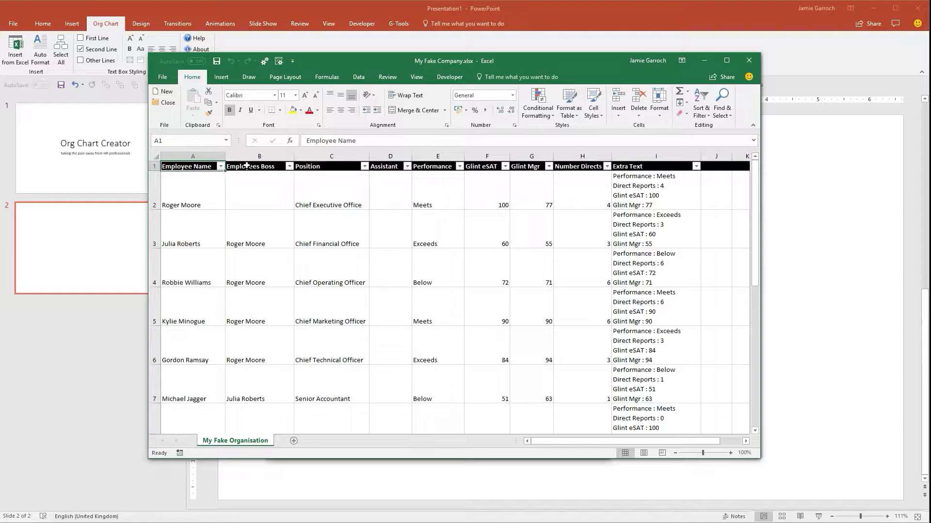
click(330, 156)
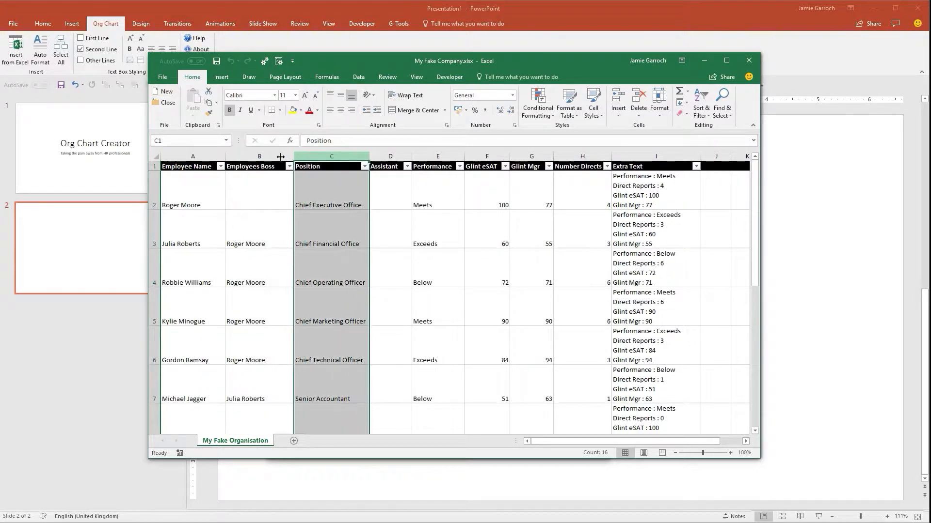
click(389, 167)
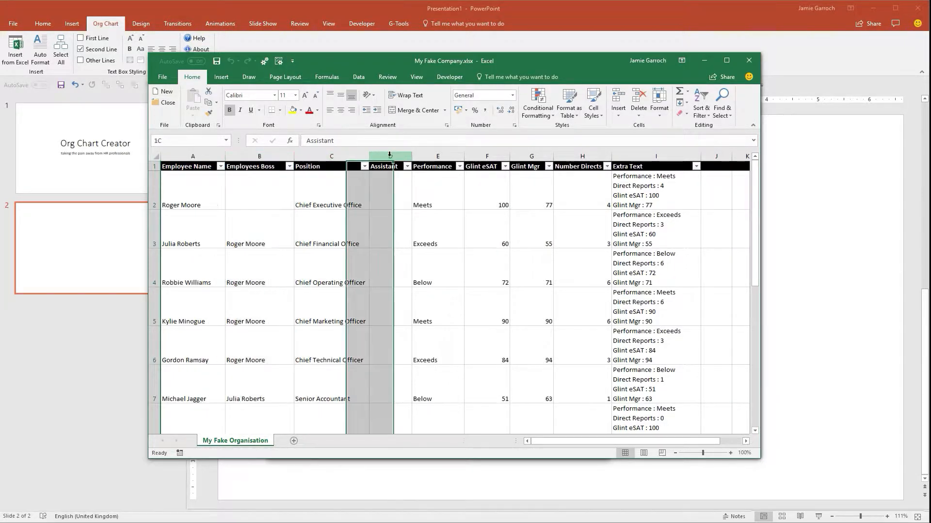
click(437, 156)
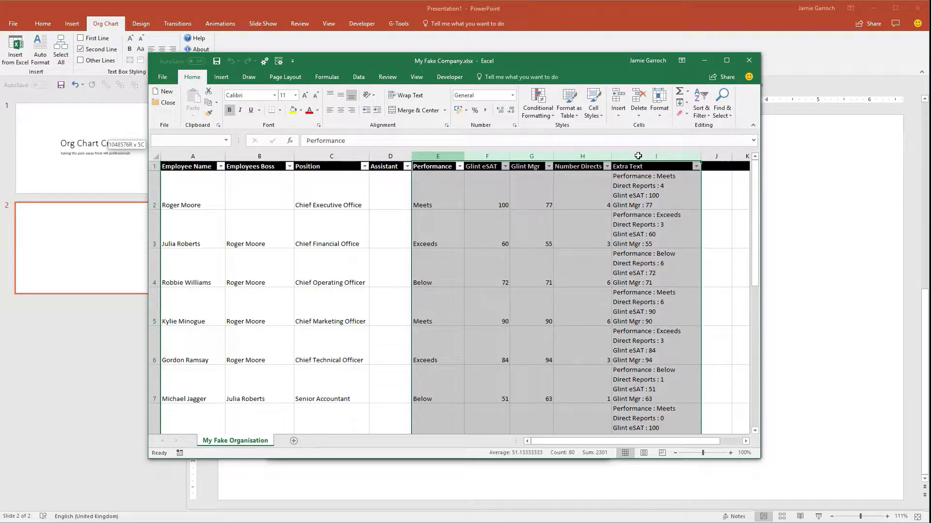
click(437, 156)
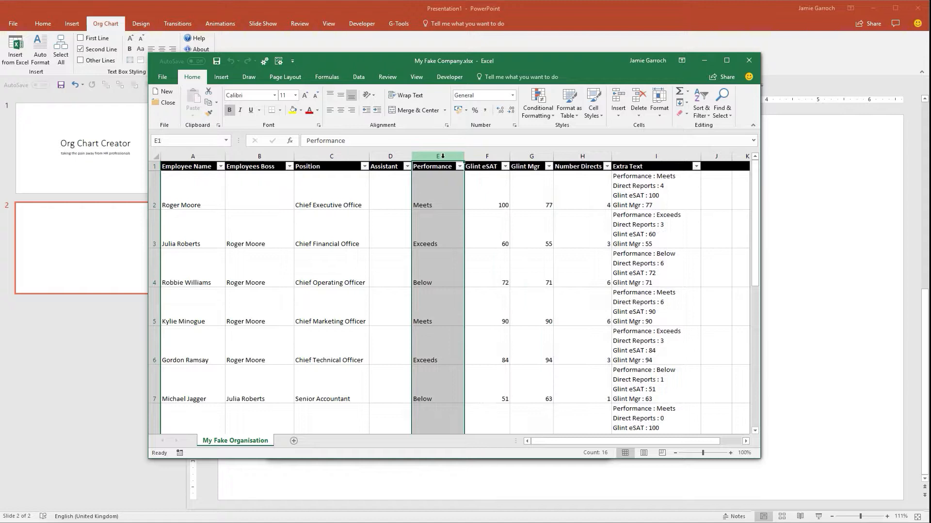
click(192, 165)
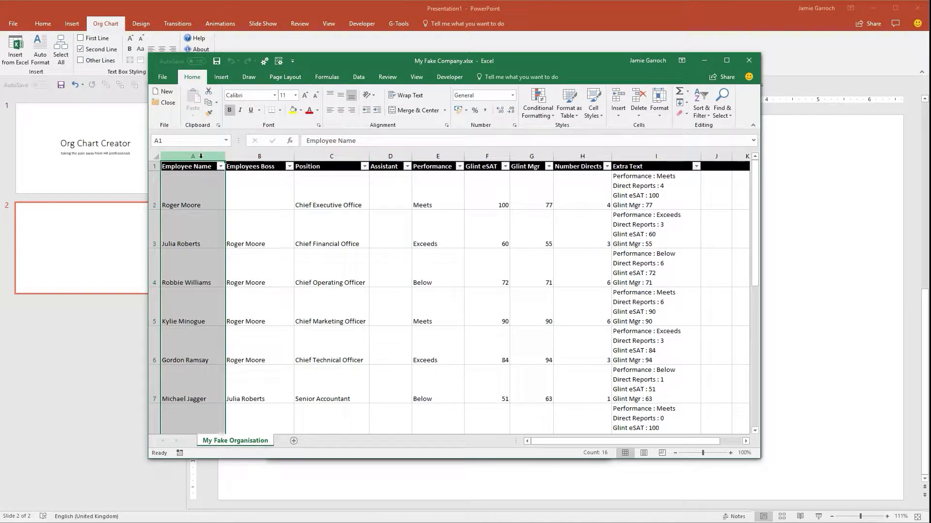
drag(193, 156, 259, 156)
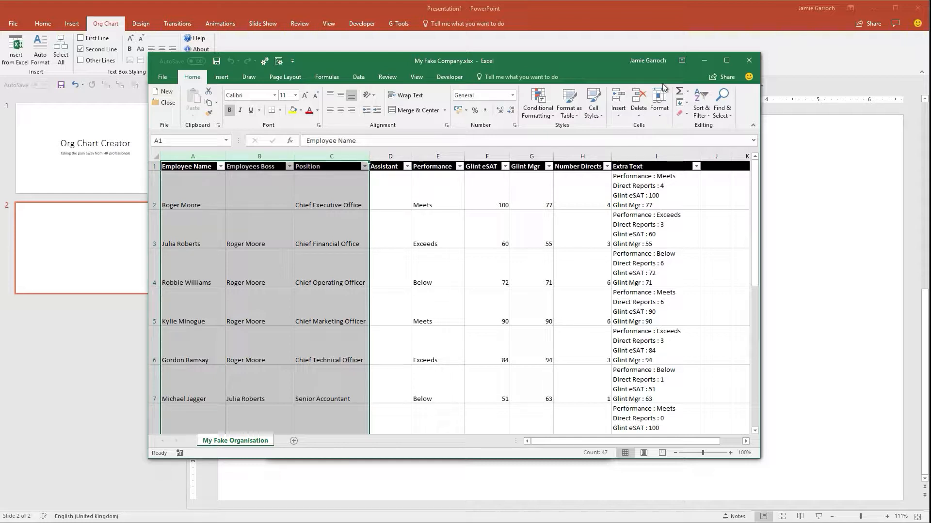
click(748, 61)
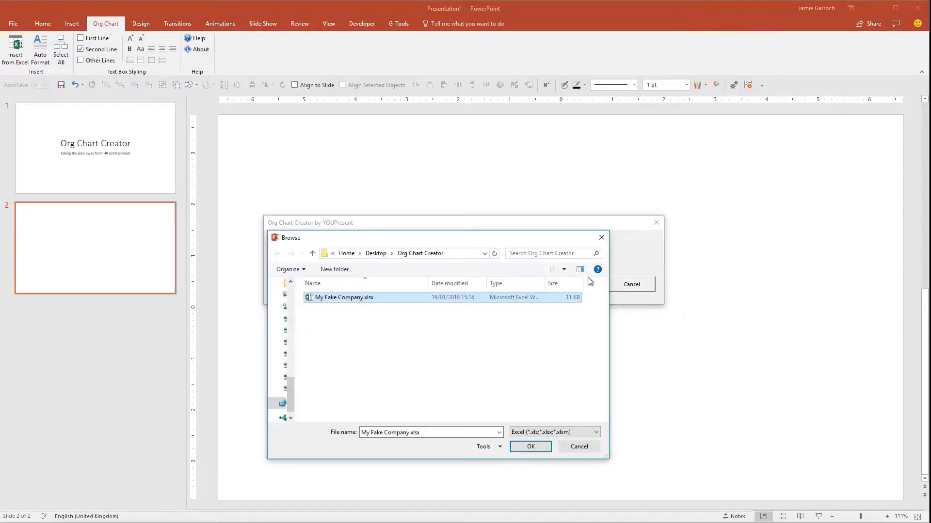
mouse_move(502, 400)
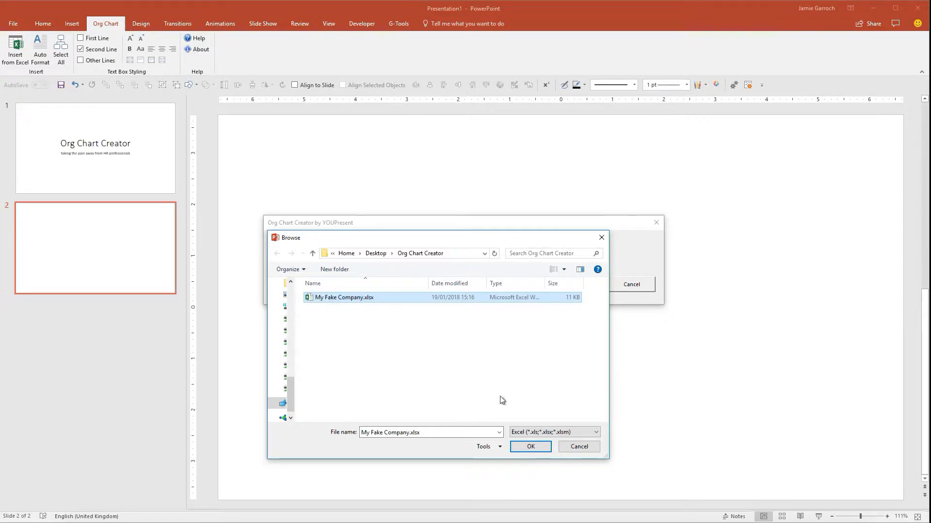
Step: Load My Fake Company.xlsx into the Org Chart Creator dialog
click(529, 446)
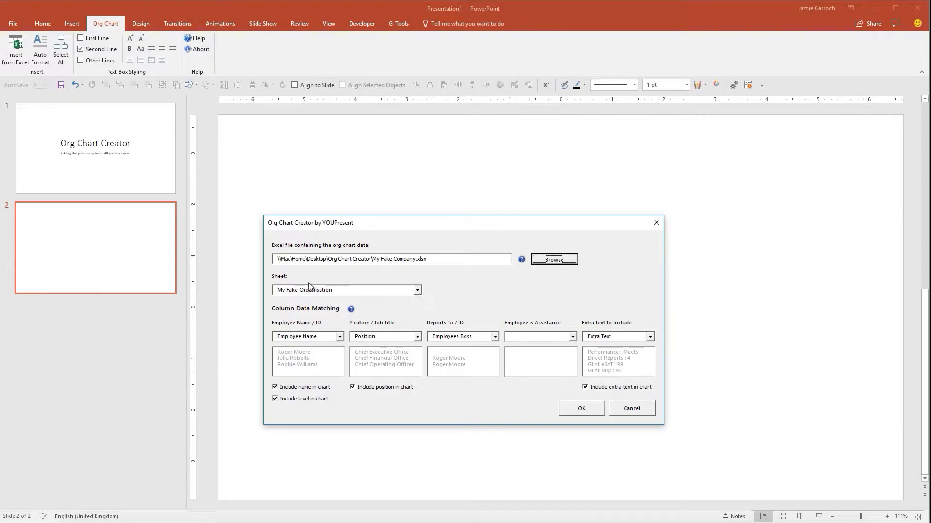
mouse_move(423, 298)
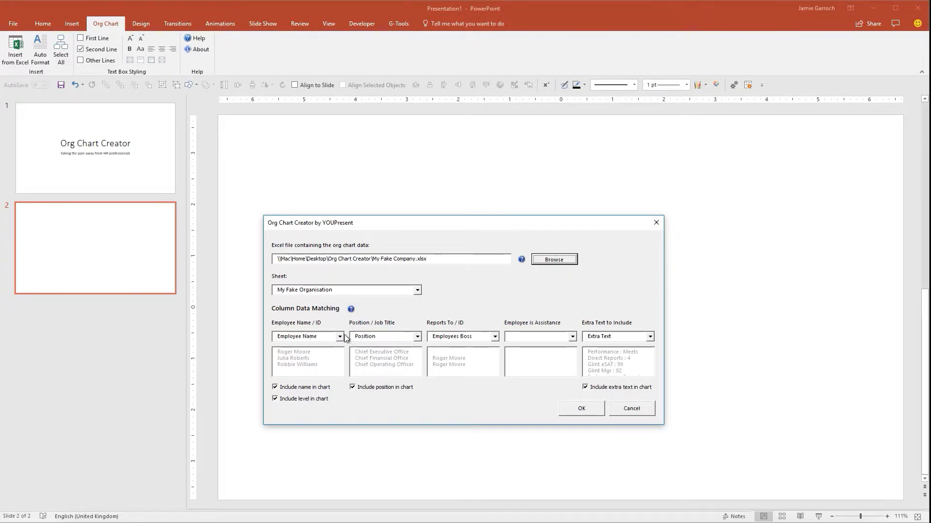
Step: Map the Employee Name column, include job titles, and generate the org chart
click(339, 336)
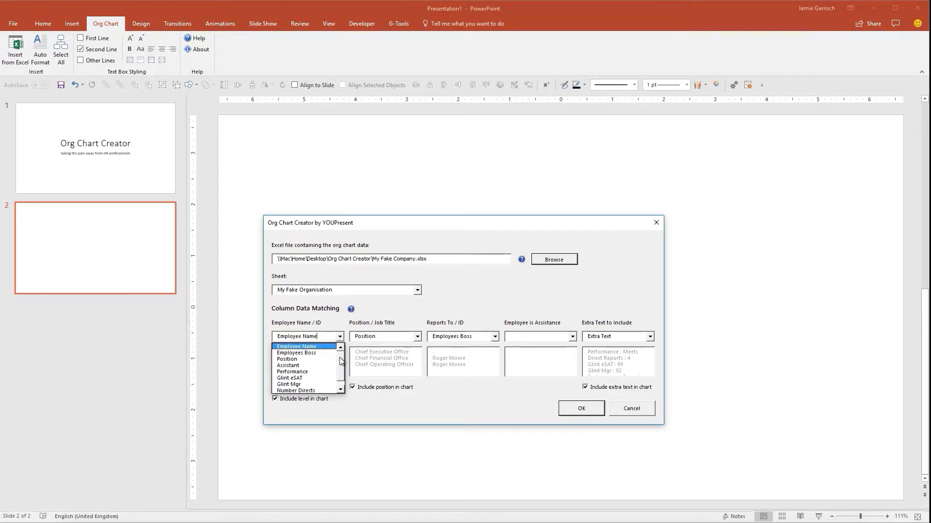
click(296, 346)
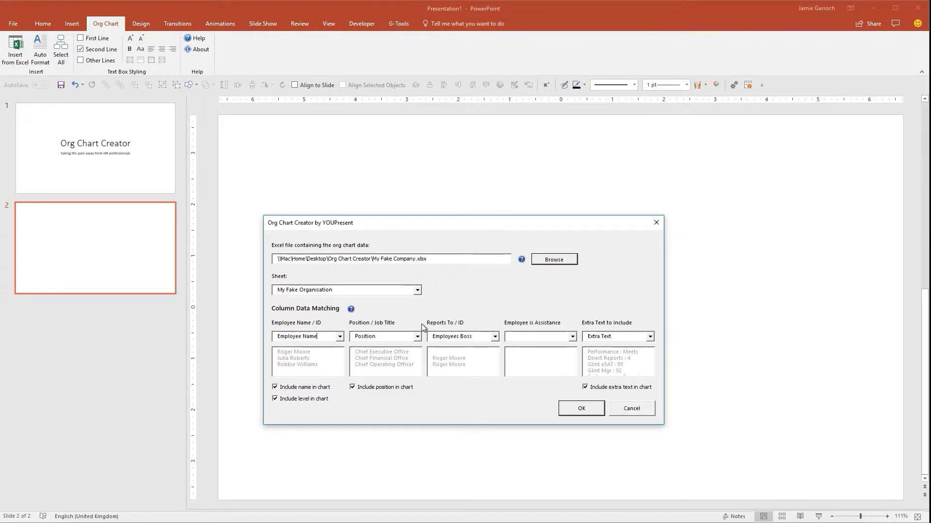
mouse_move(434, 381)
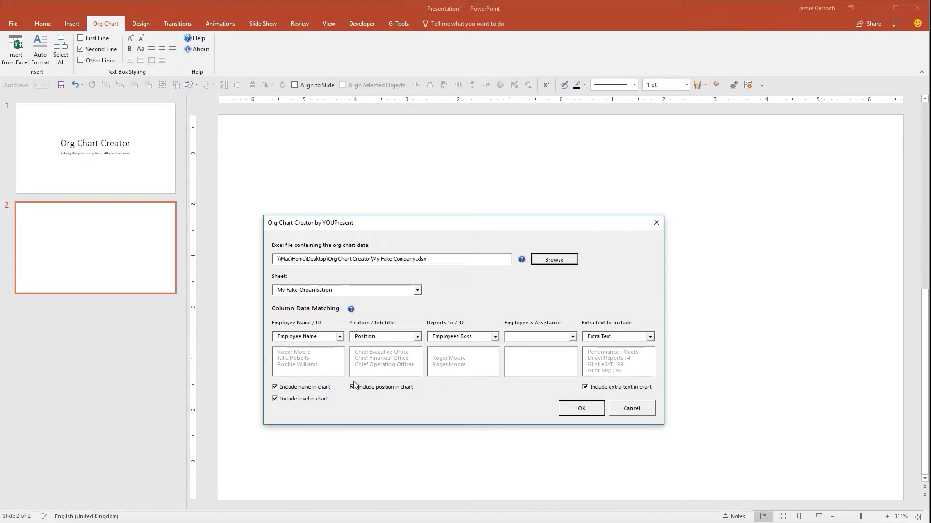
click(352, 387)
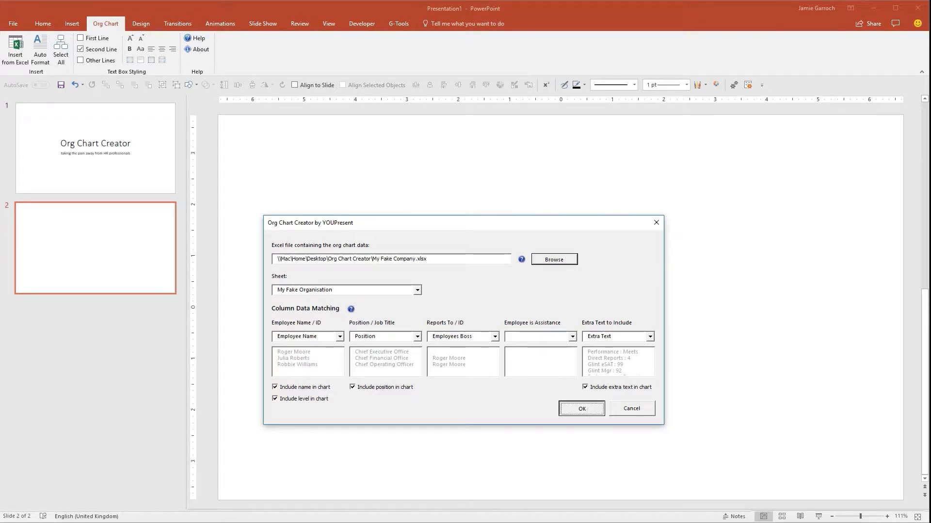
click(580, 409)
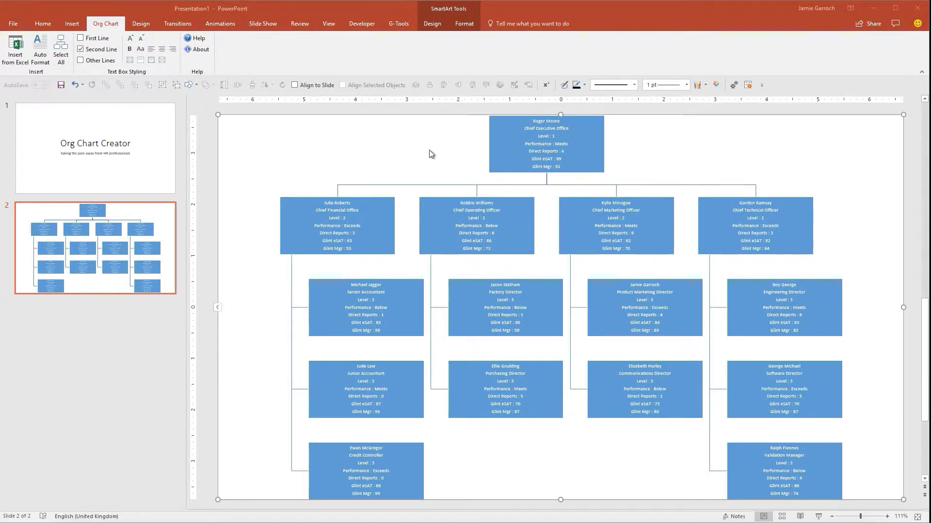
mouse_move(433, 125)
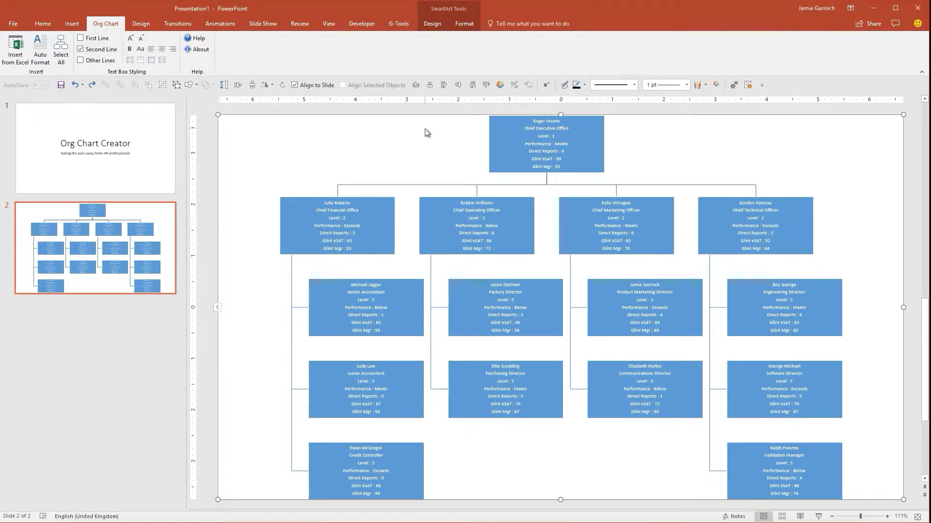
mouse_move(339, 132)
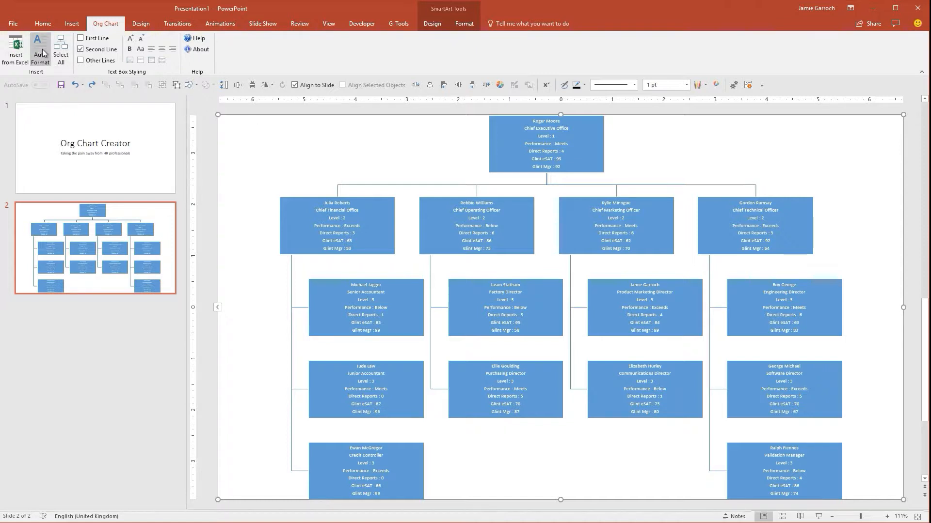
mouse_move(40, 50)
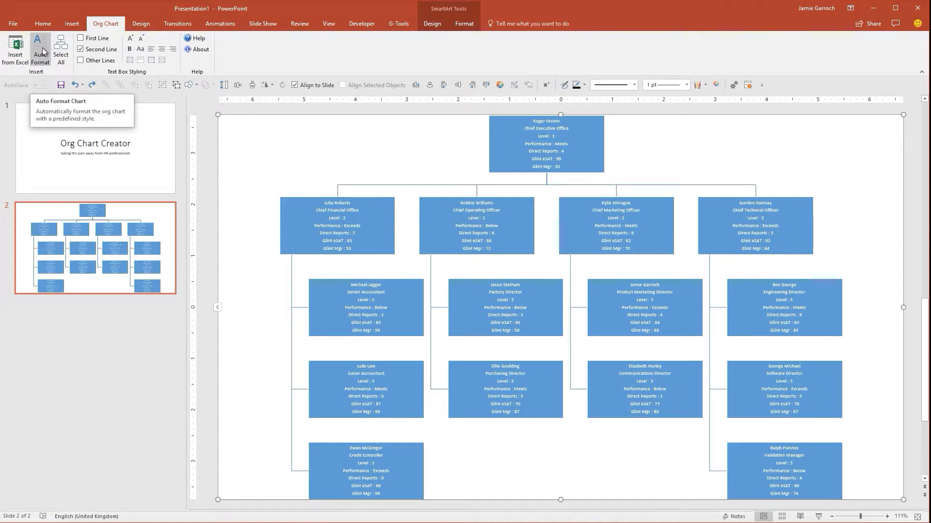
Step: Apply Auto Format so each box has a large name above left-aligned details
click(39, 51)
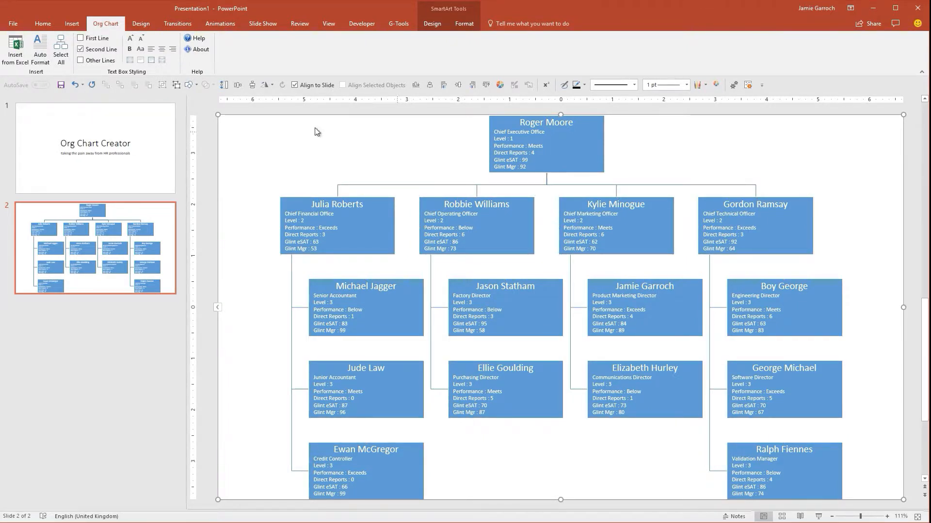
click(61, 50)
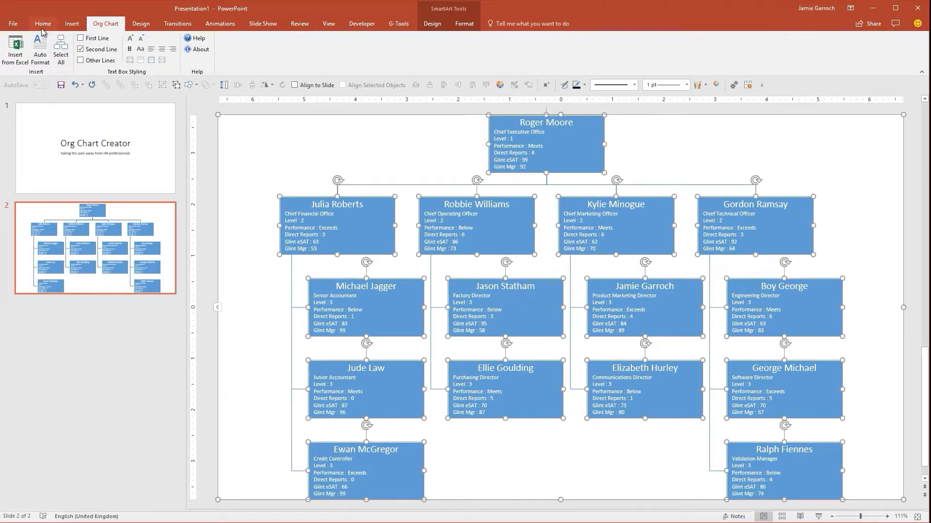
click(463, 24)
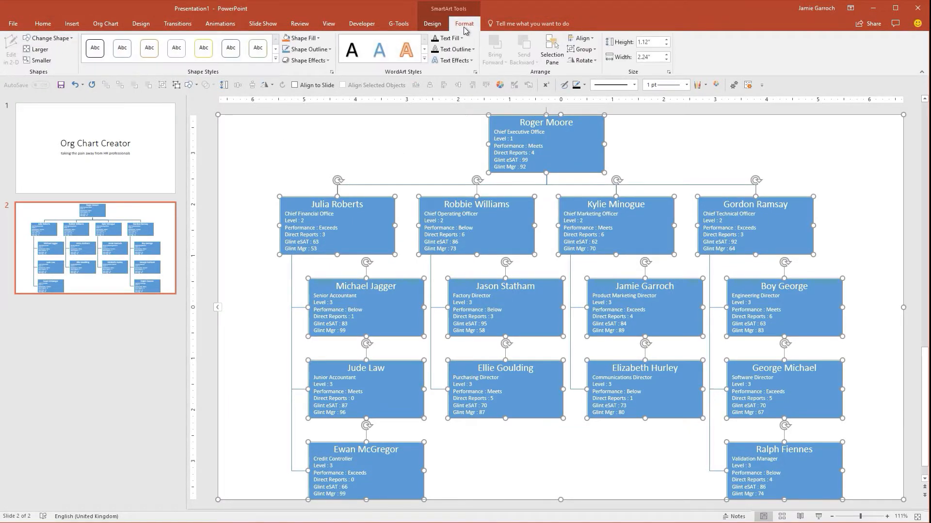
click(257, 48)
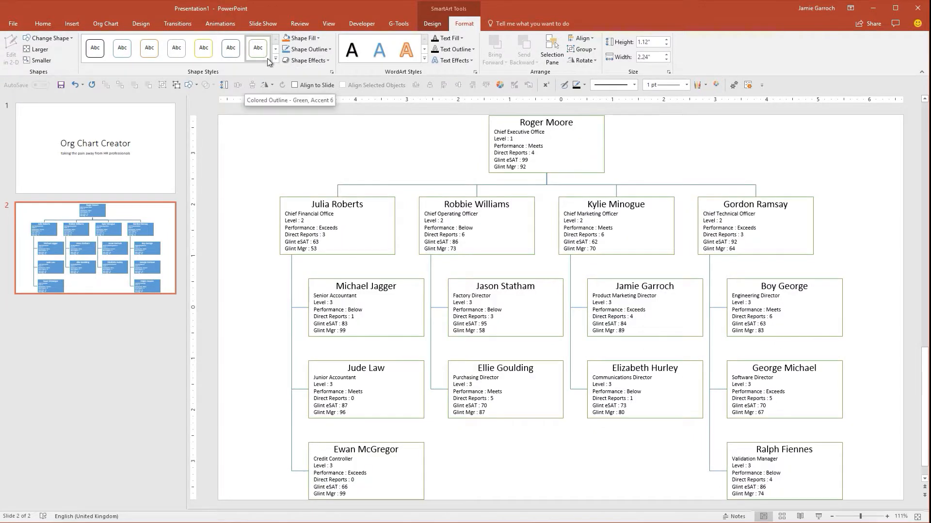
click(121, 48)
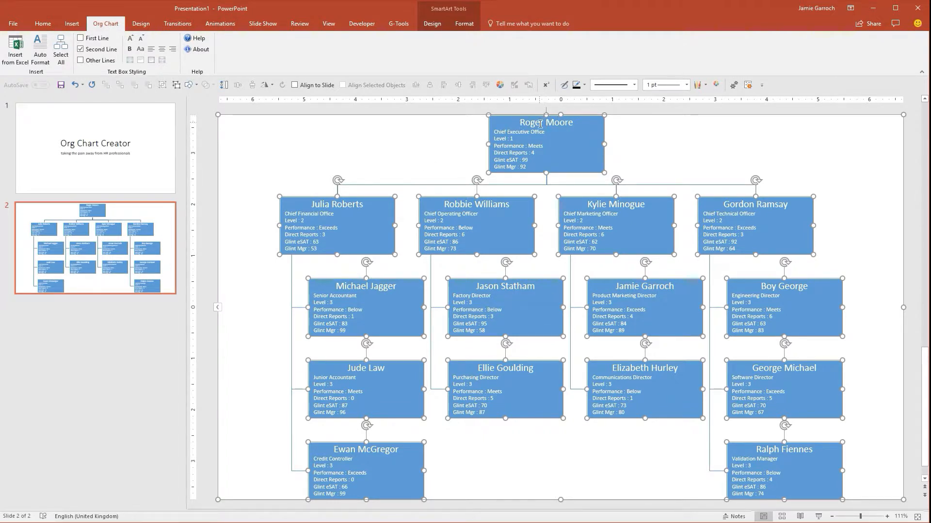
double_click(545, 123)
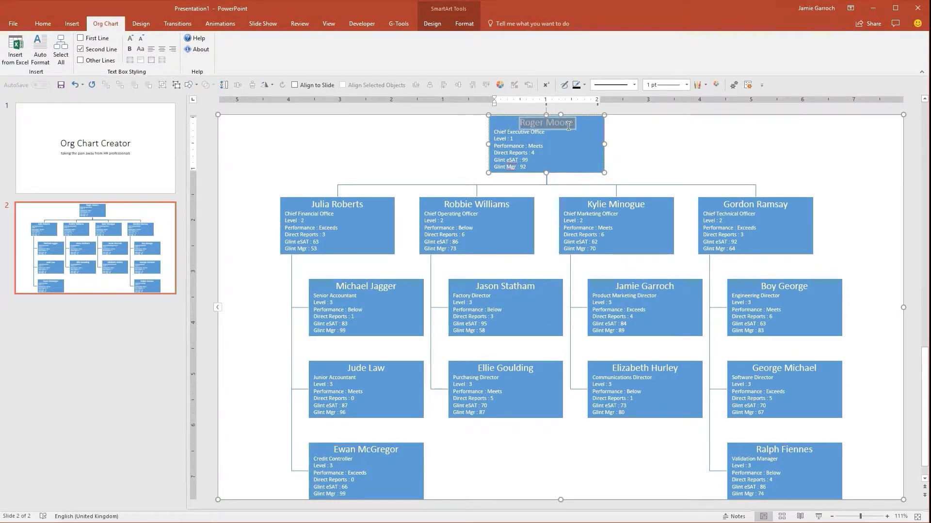
click(563, 136)
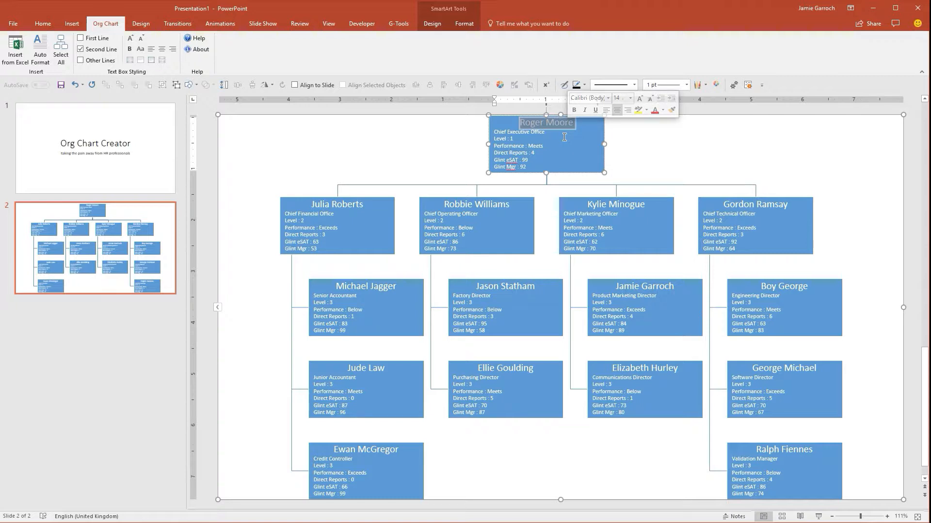
click(476, 204)
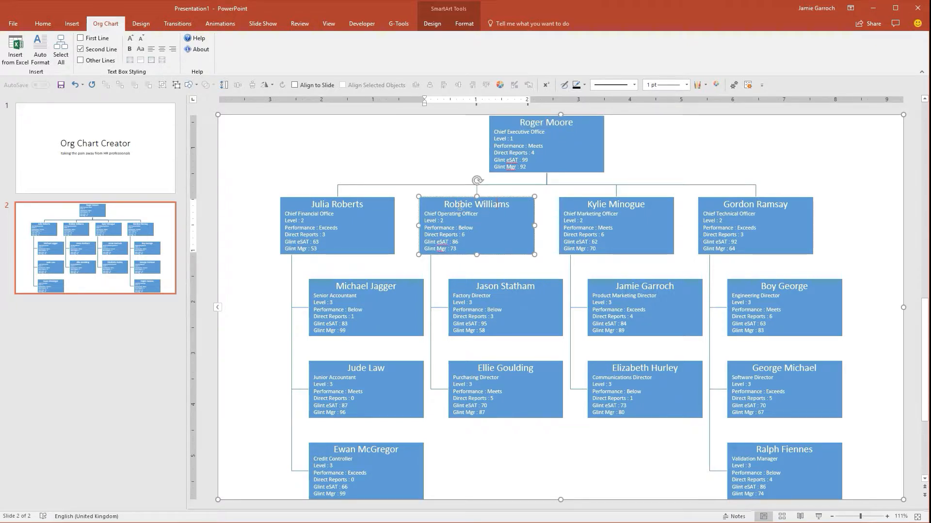
click(295, 85)
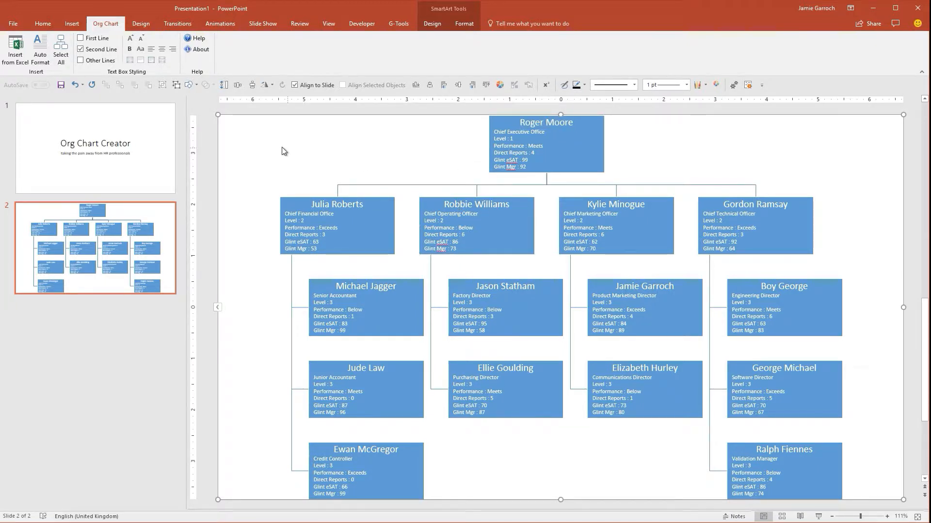
click(80, 49)
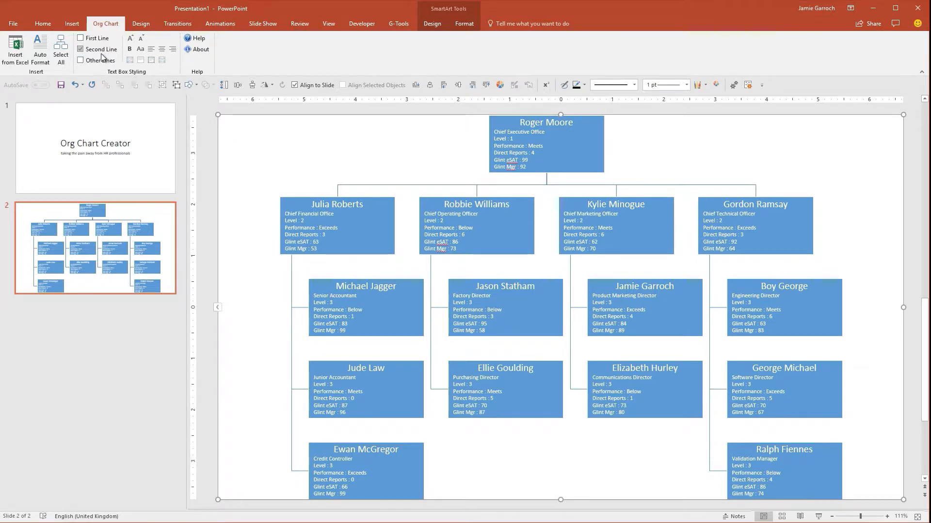
Step: Bold every box's first-line name and capitalise the surnames
click(81, 37)
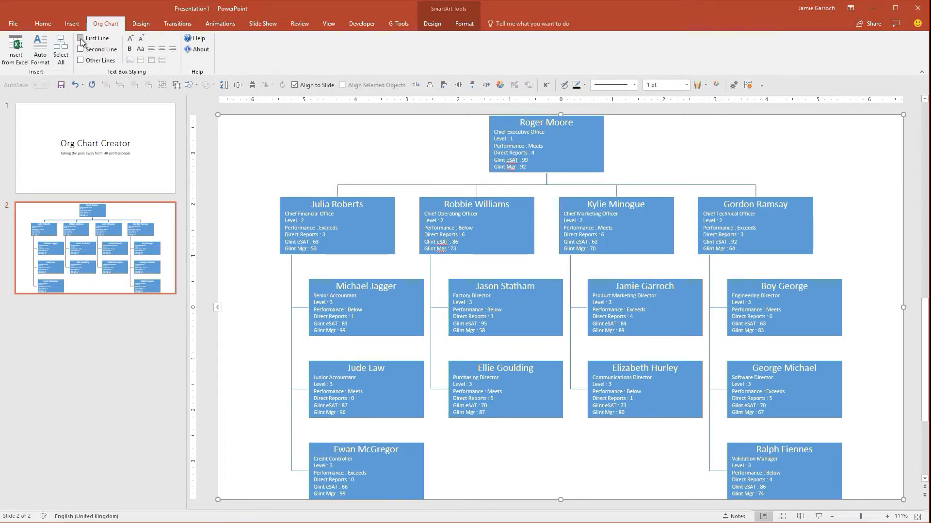
mouse_move(92, 39)
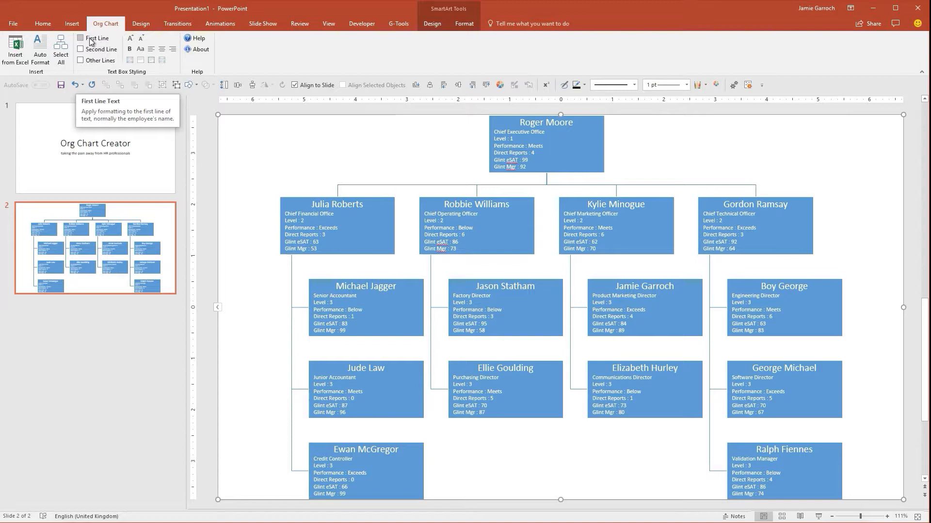
mouse_move(93, 47)
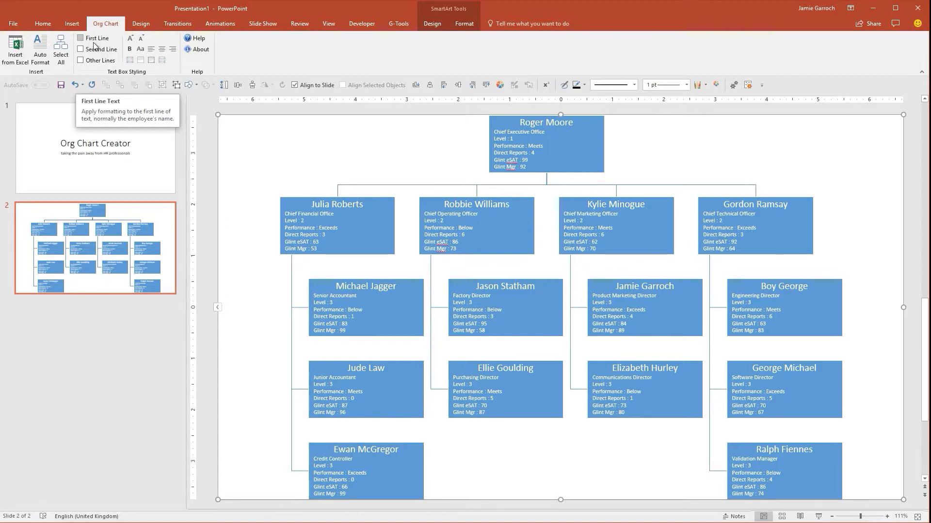
mouse_move(89, 50)
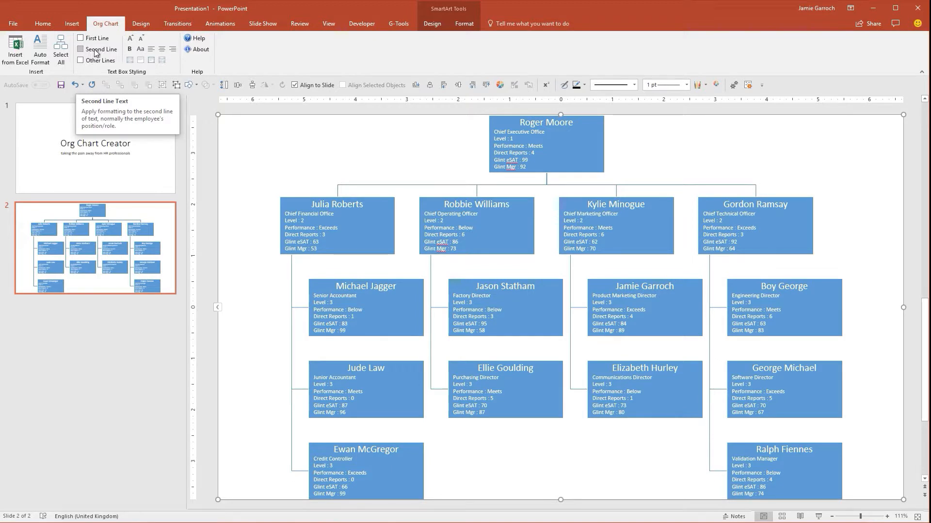
mouse_move(82, 61)
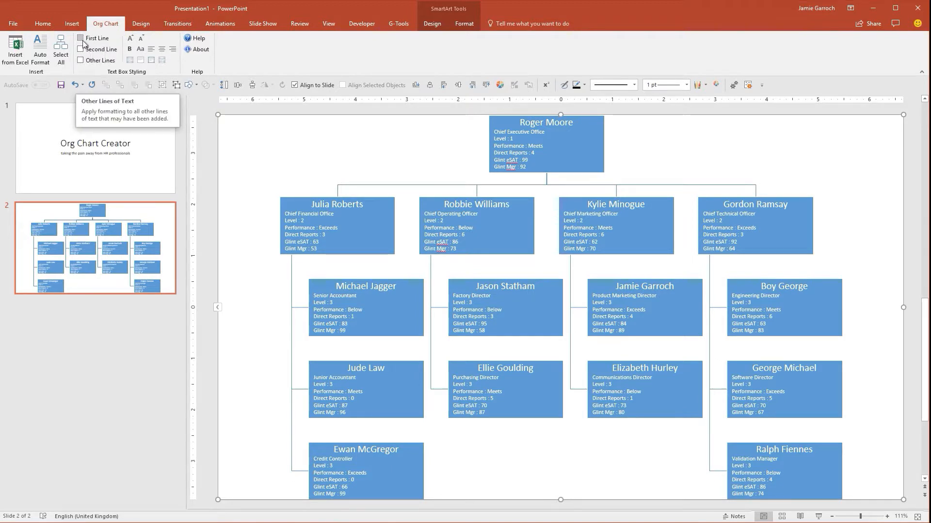
click(80, 38)
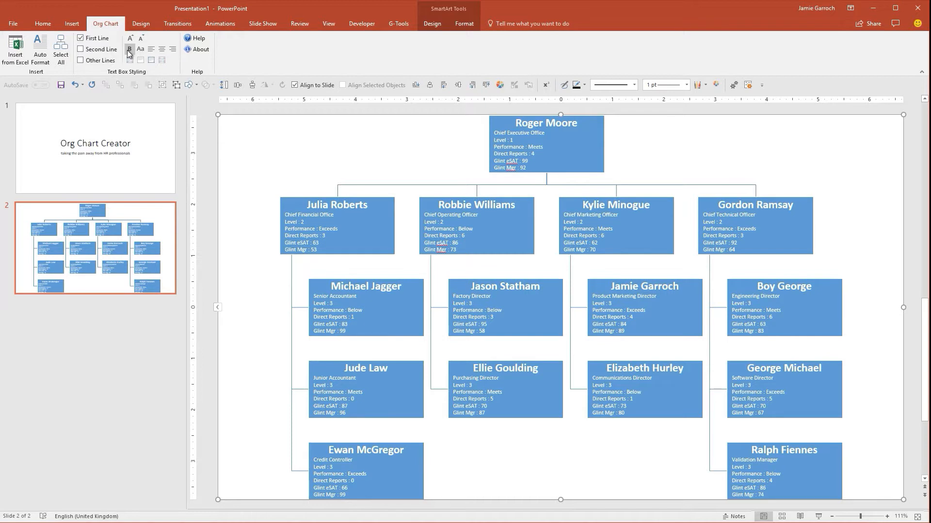
mouse_move(140, 49)
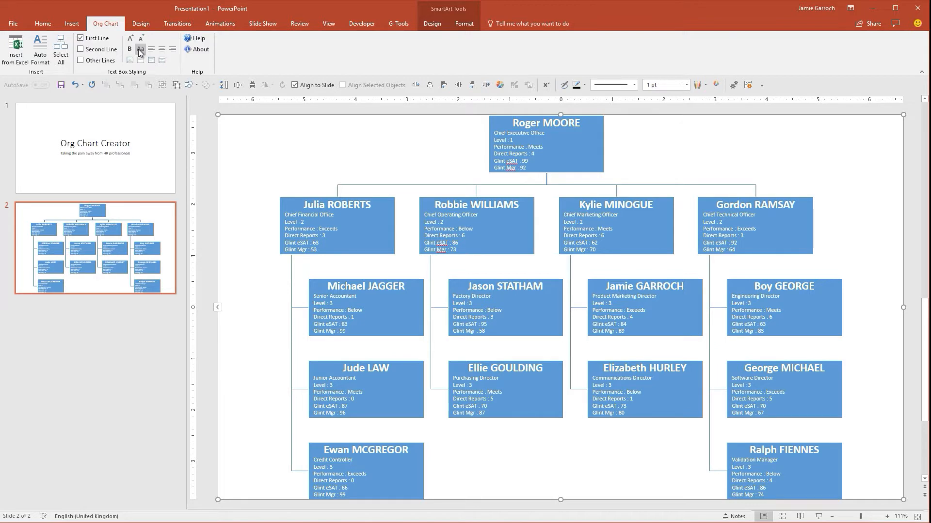
click(80, 38)
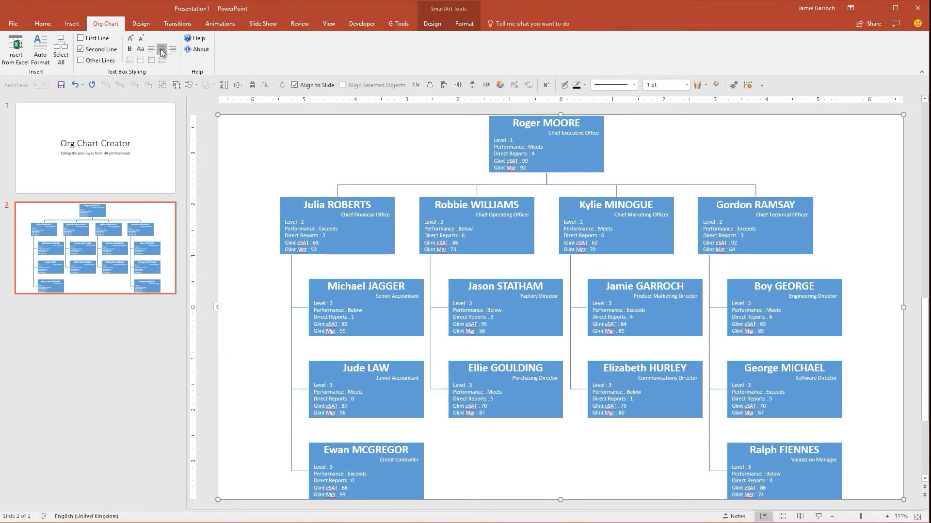
Step: Centre the second-line job titles under each name and enlarge their font
click(151, 49)
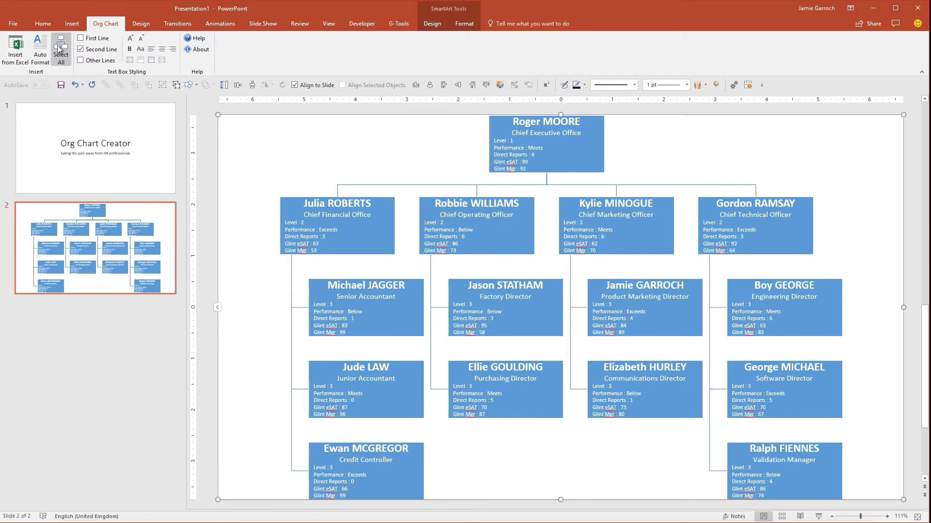
Step: Select all org chart boxes, stretch them, and deselect to view the result
click(60, 47)
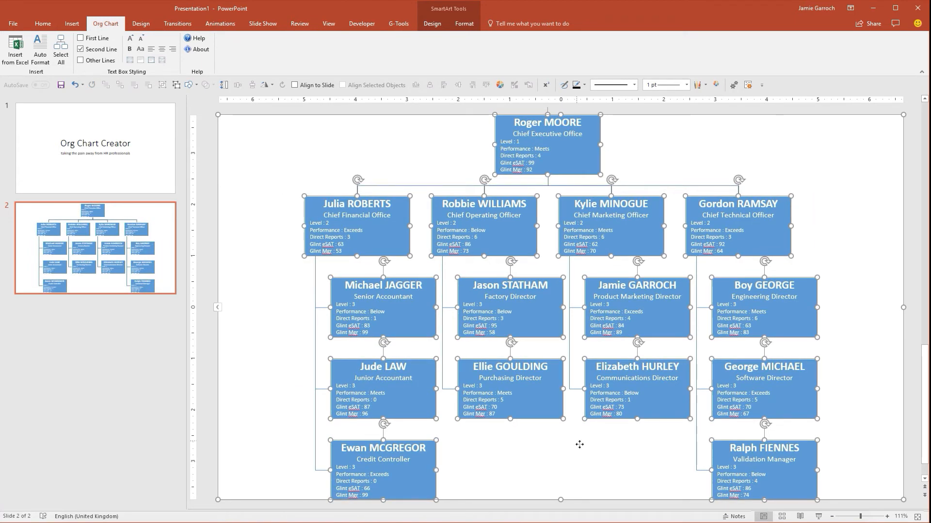
click(295, 85)
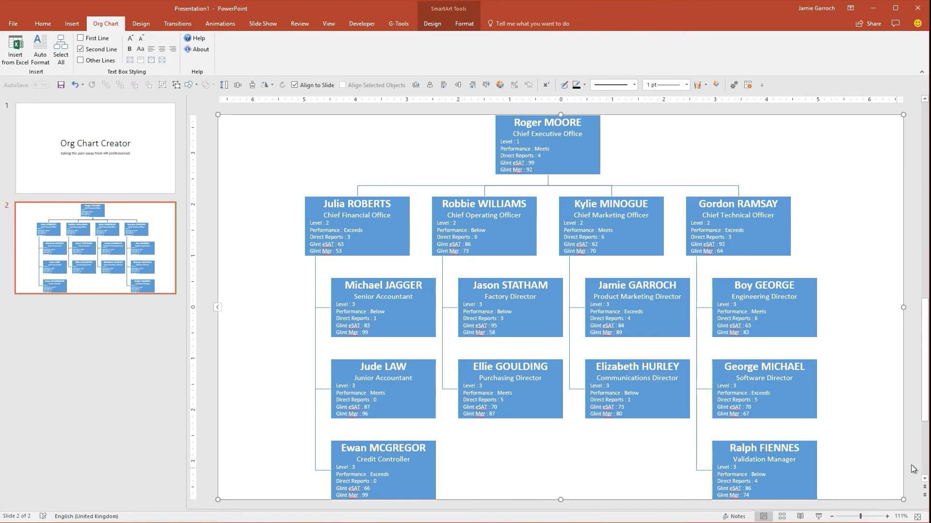
mouse_move(915, 467)
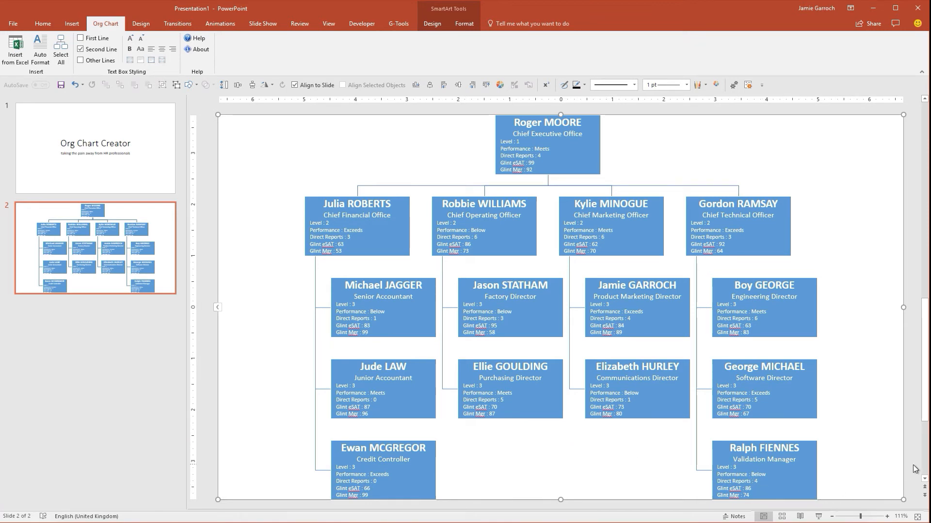